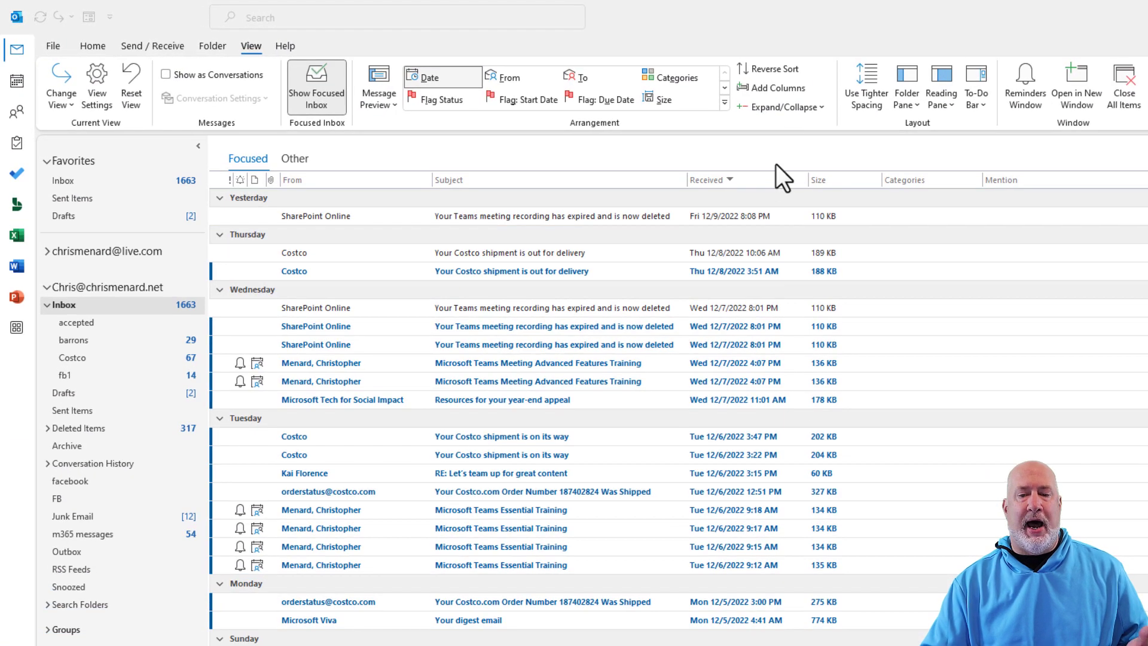
{"action": "mouse_move", "coordinate": [618, 205]}
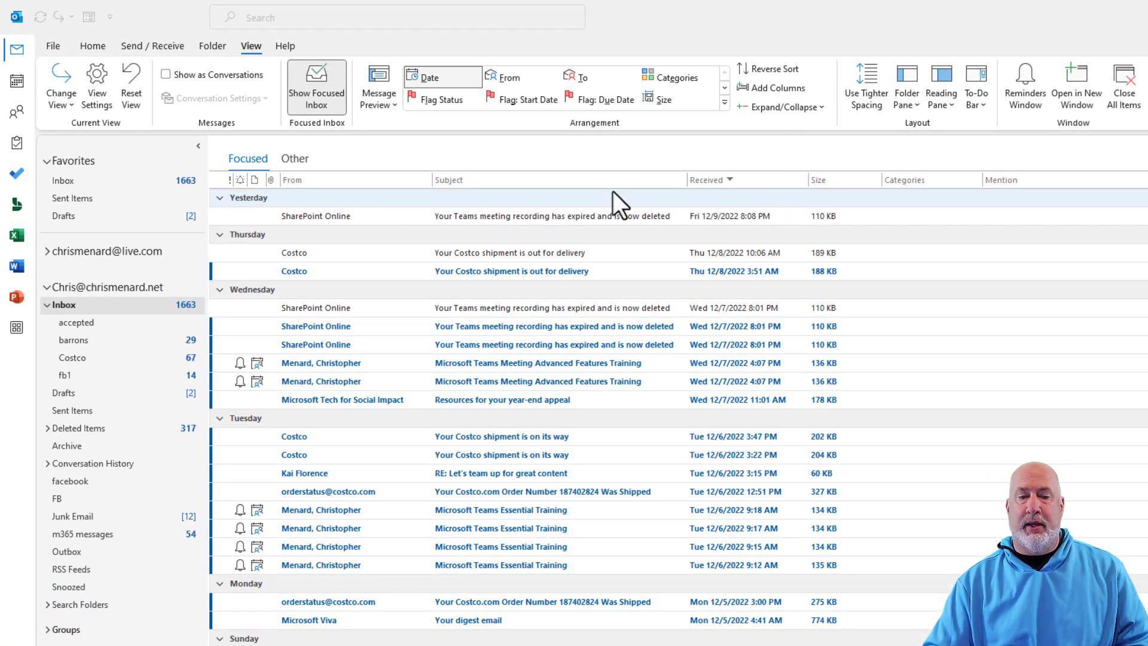
{"action": "mouse_move", "coordinate": [410, 197]}
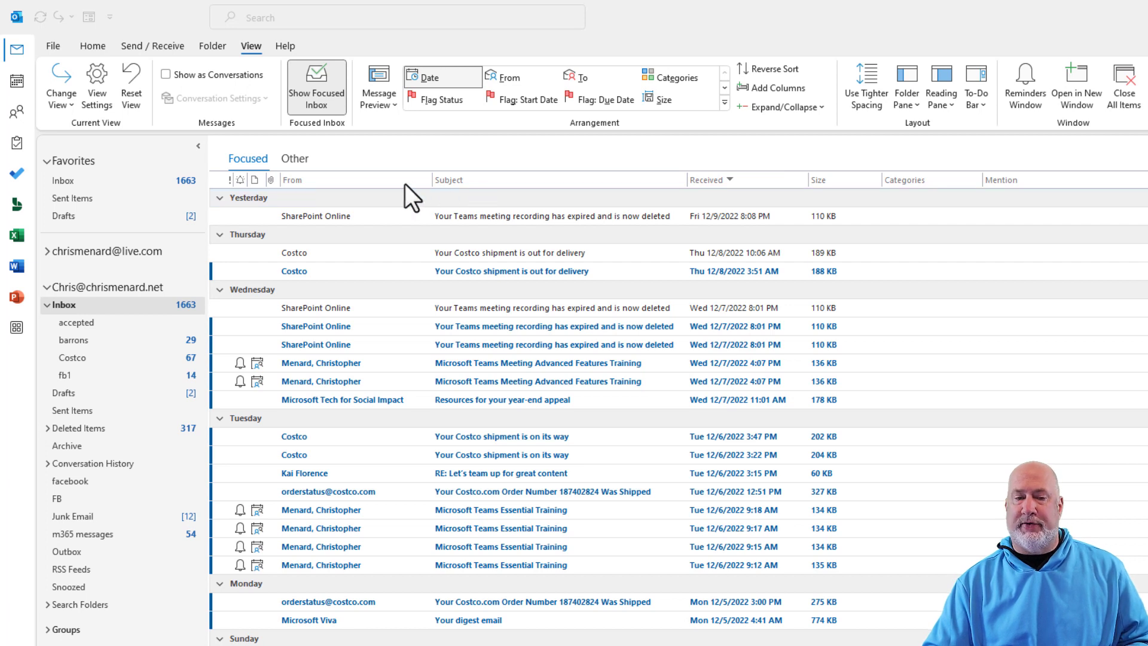
{"action": "mouse_move", "coordinate": [528, 197]}
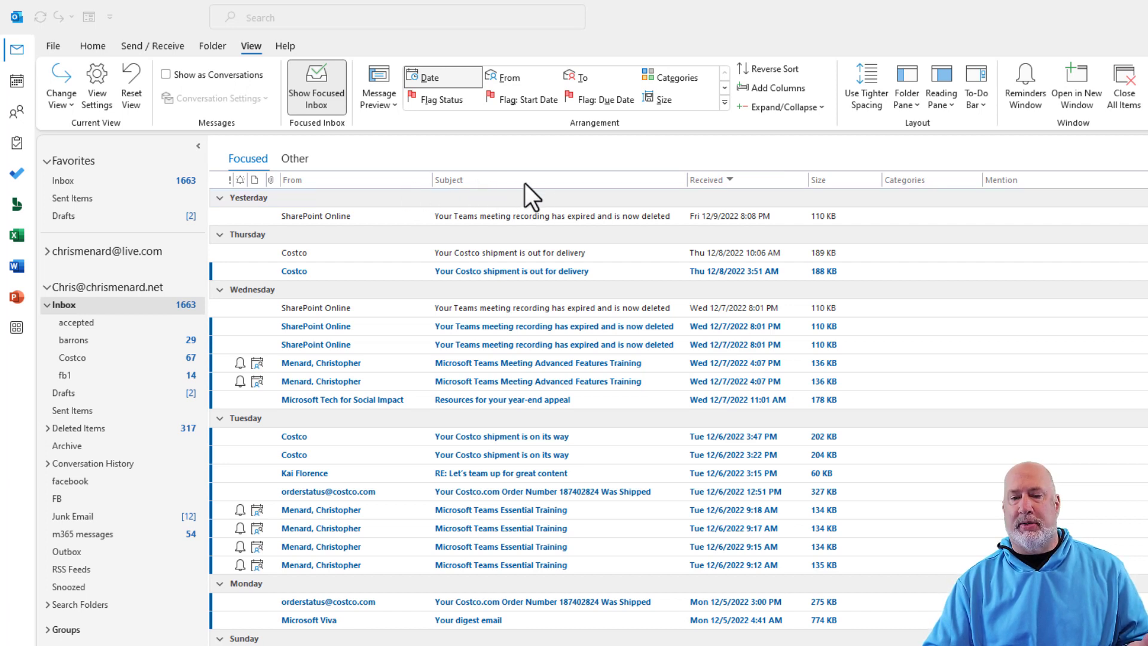
{"action": "mouse_move", "coordinate": [787, 201]}
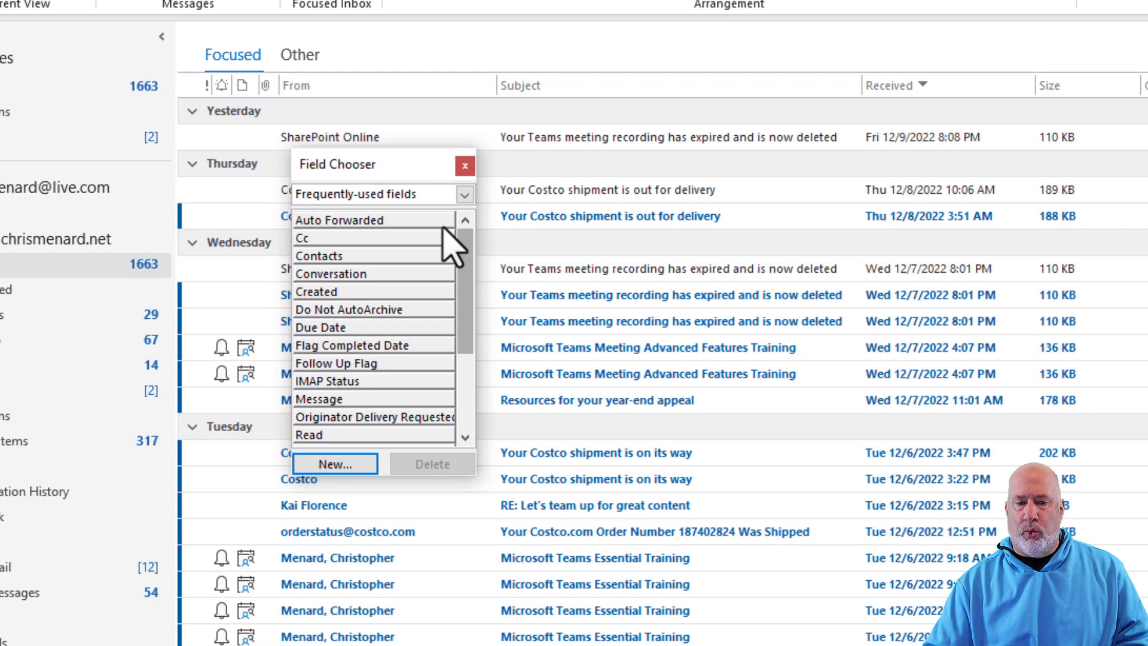
Step: Start a new custom column in Field Chooser and name it 'Date Dif'
{"action": "left_click", "coordinate": [464, 193]}
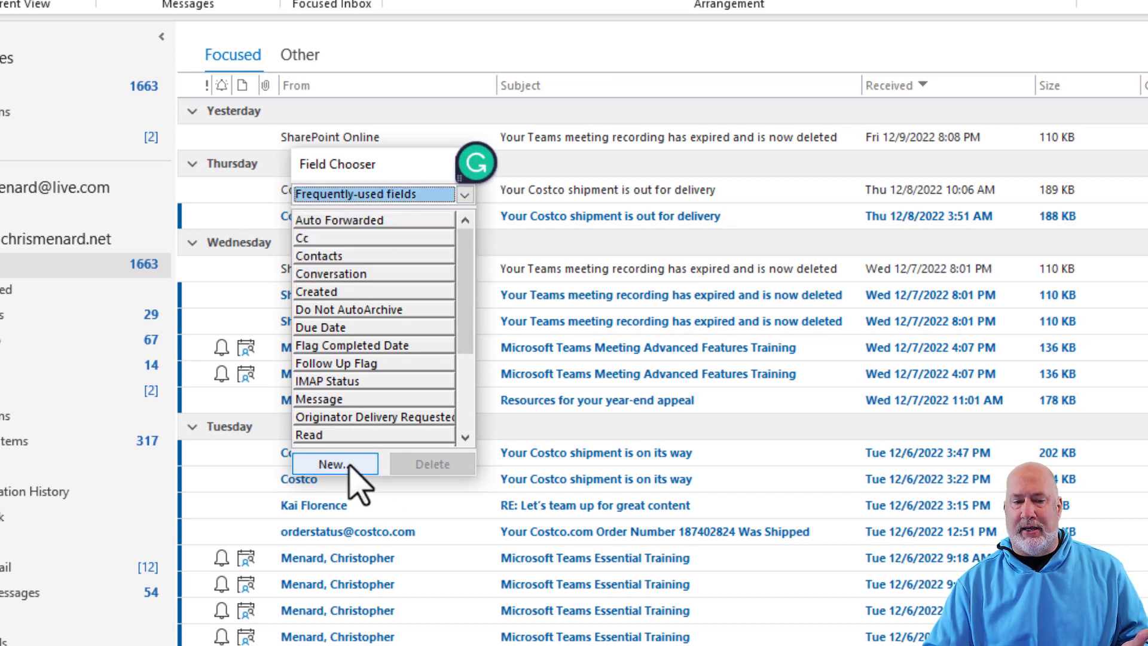
{"action": "left_click", "coordinate": [334, 464]}
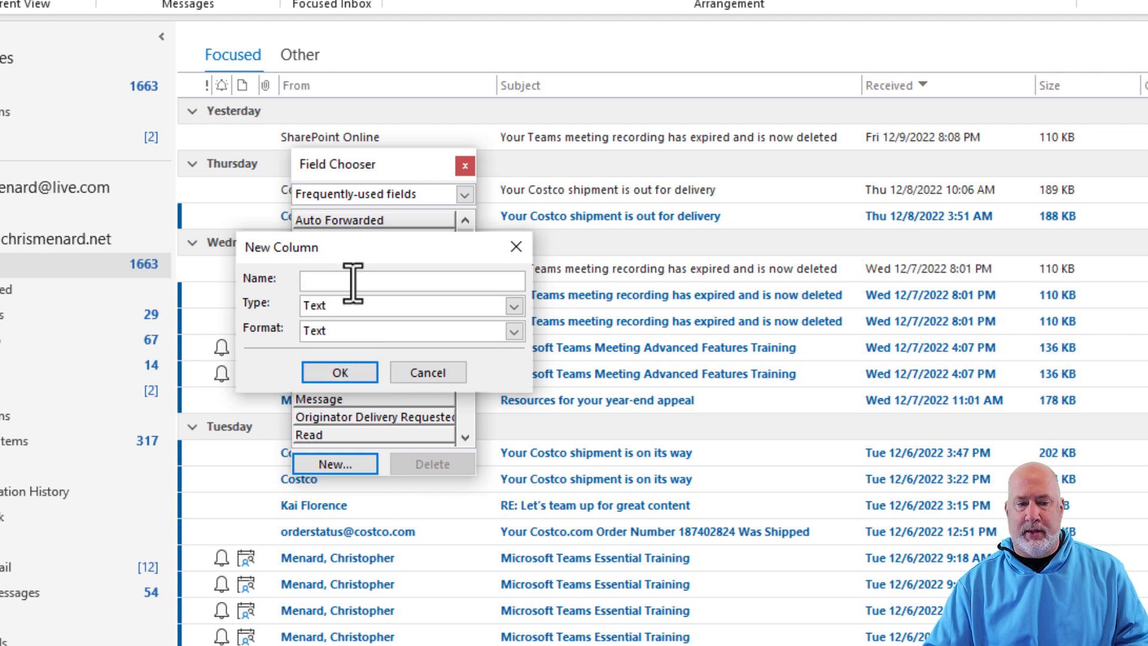
{"action": "type", "text": "D"}
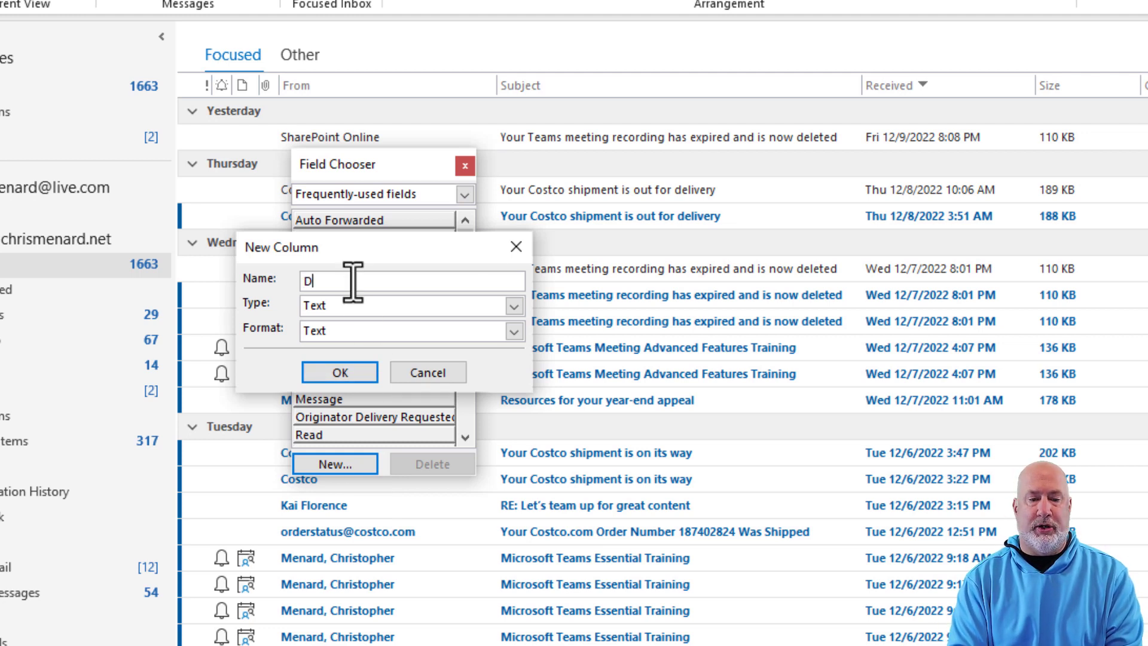
{"action": "type", "text": "ate Fi"}
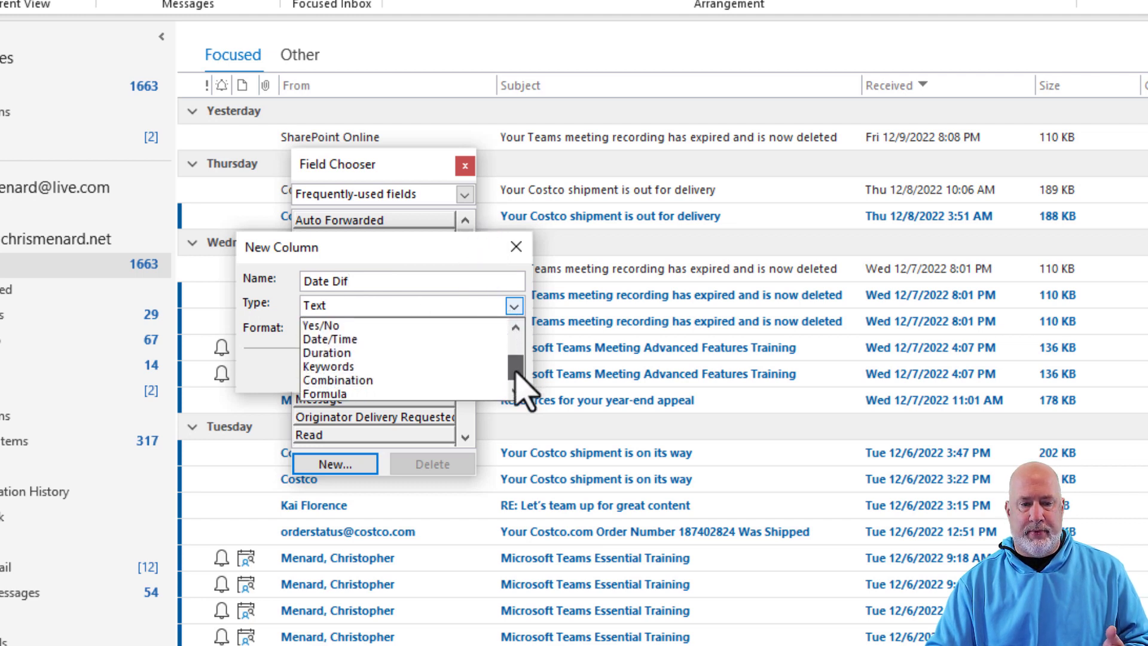
Step: Set the Date Dif column's type to Formula and bring up its formula editor
{"action": "left_click", "coordinate": [325, 393]}
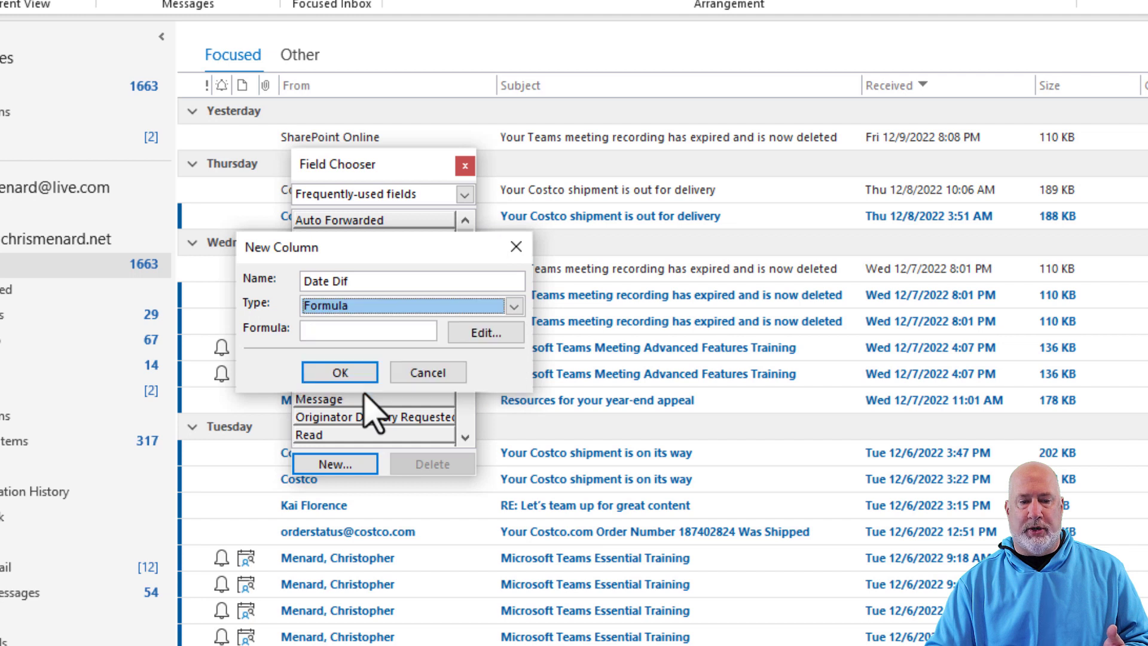
{"action": "left_click", "coordinate": [367, 330]}
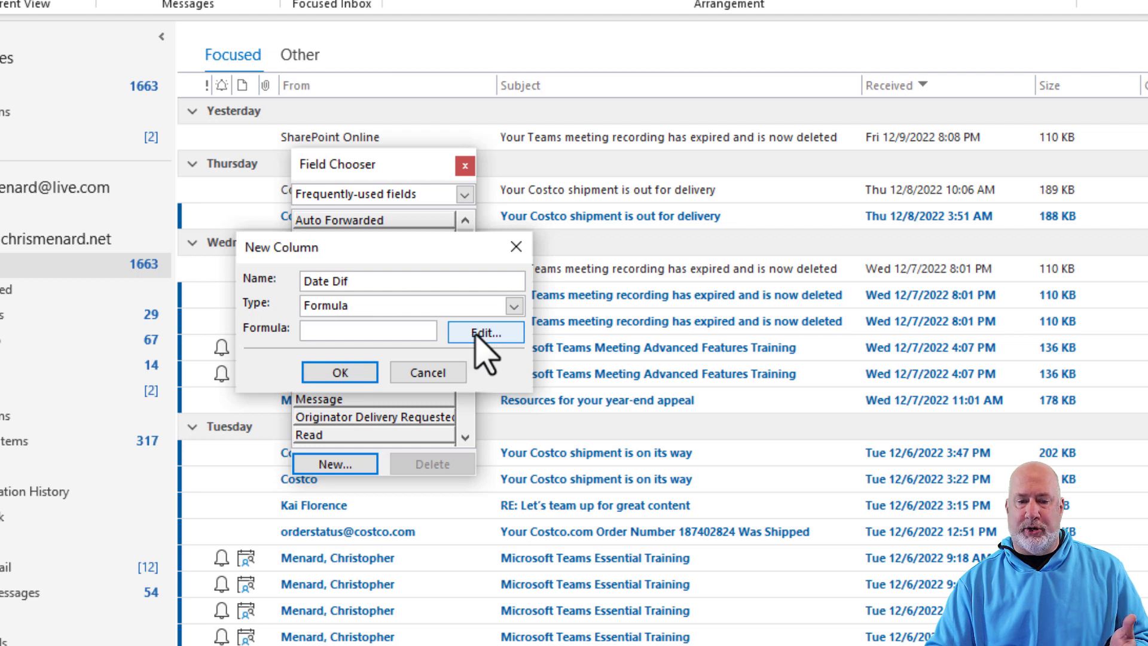
{"action": "left_click", "coordinate": [485, 332]}
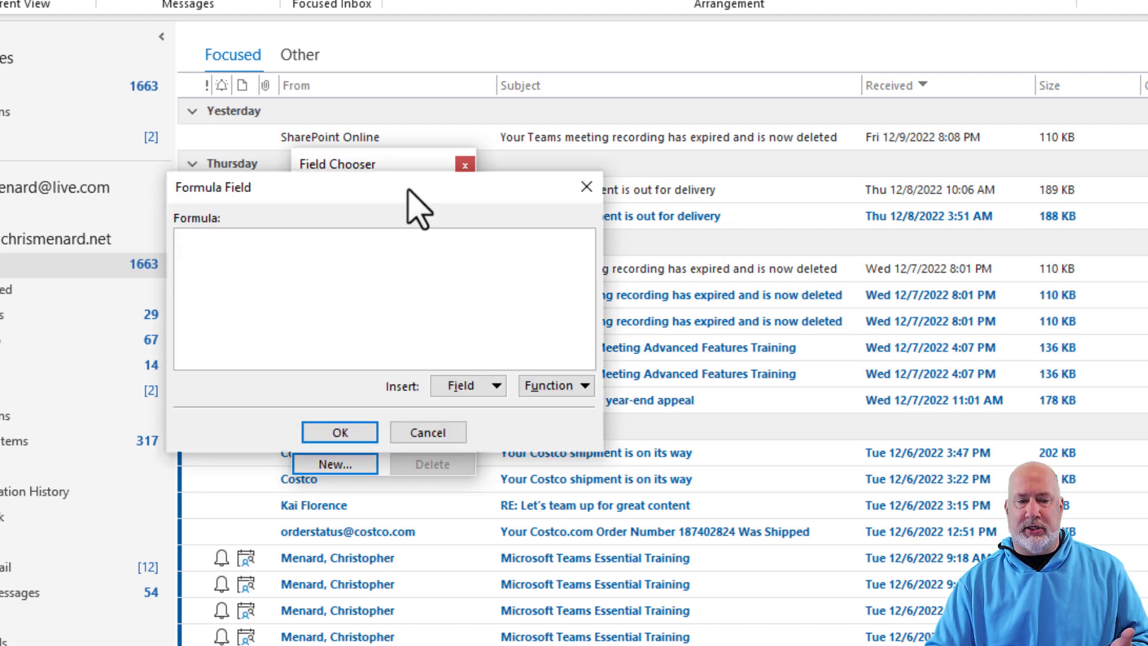
{"action": "mouse_move", "coordinate": [255, 266]}
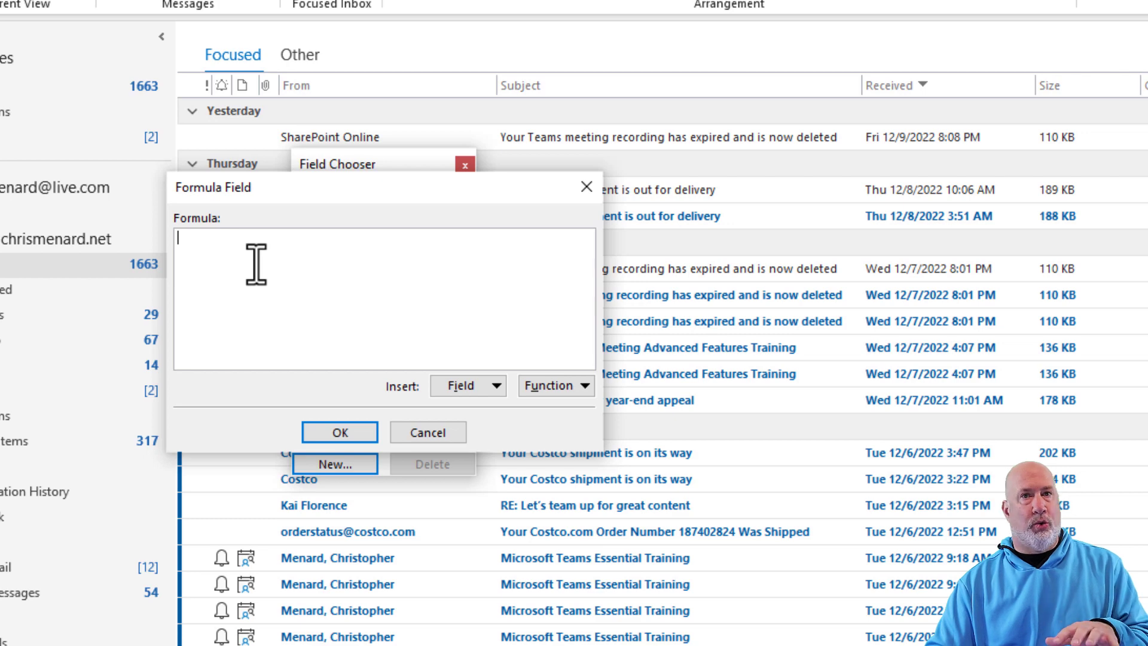
{"action": "mouse_move", "coordinate": [256, 263]}
{"action": "type", "text": "DateDiff(\"d\",[Received],Now()) & \" days\""}
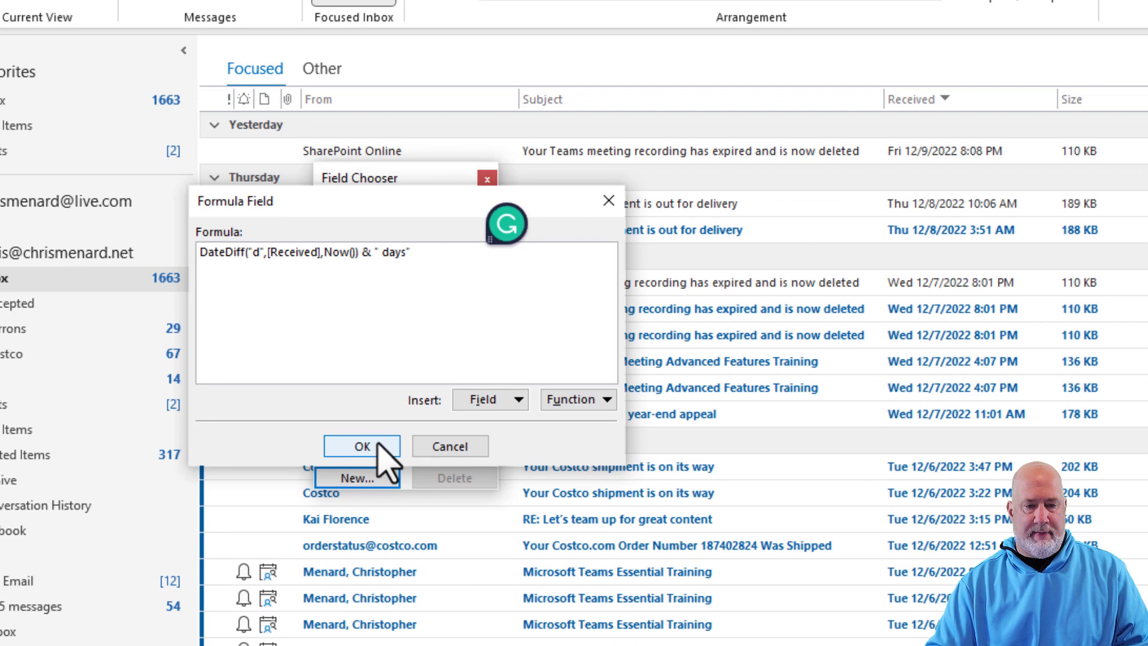
Step: Confirm the DateDiff("d",[Received],Now()) & " days" formula and create the Date Dif column
{"action": "left_click", "coordinate": [361, 446]}
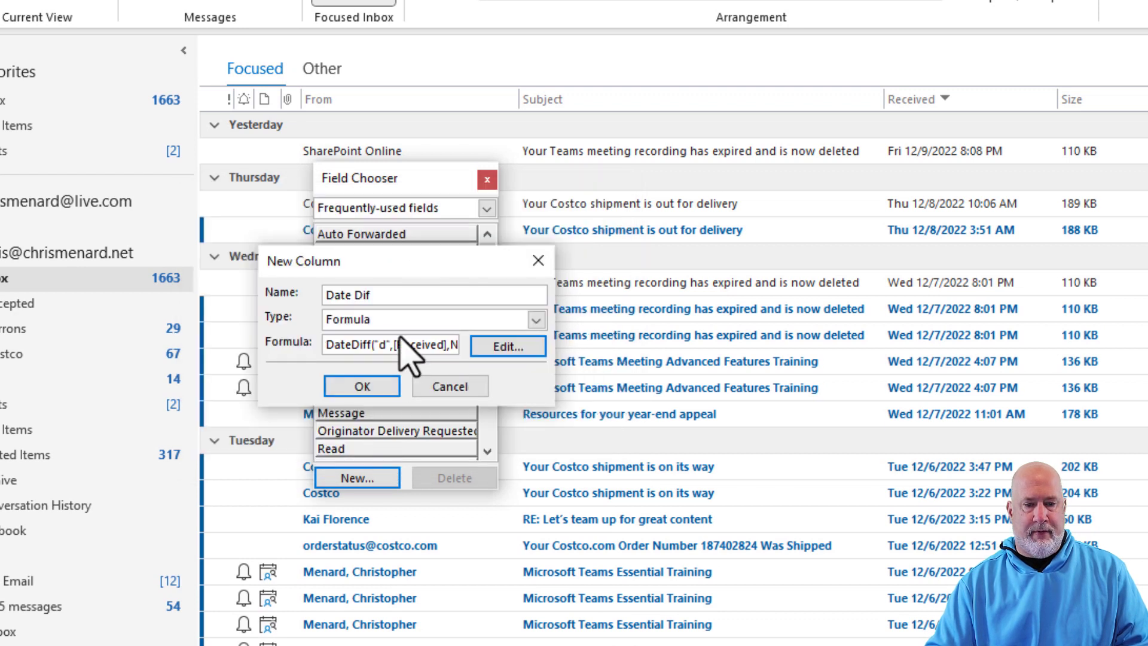
{"action": "left_click", "coordinate": [360, 386]}
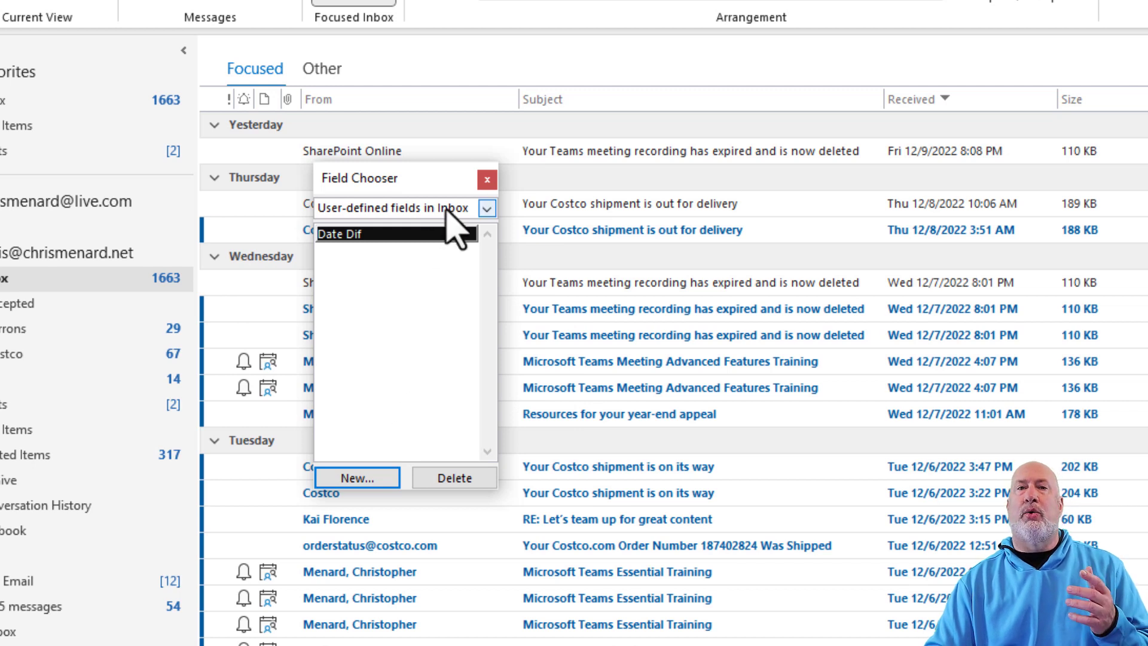
{"action": "mouse_move", "coordinate": [458, 231]}
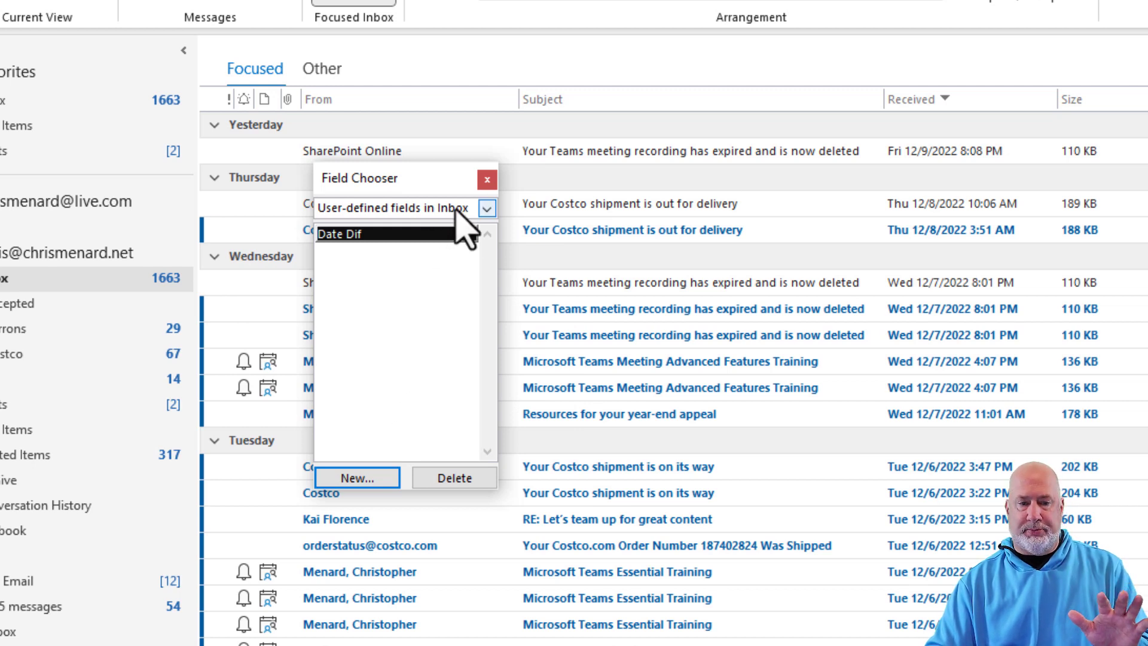
Step: Switch Field Chooser to the User-defined fields in Inbox list containing Date Dif
{"action": "left_click", "coordinate": [487, 209]}
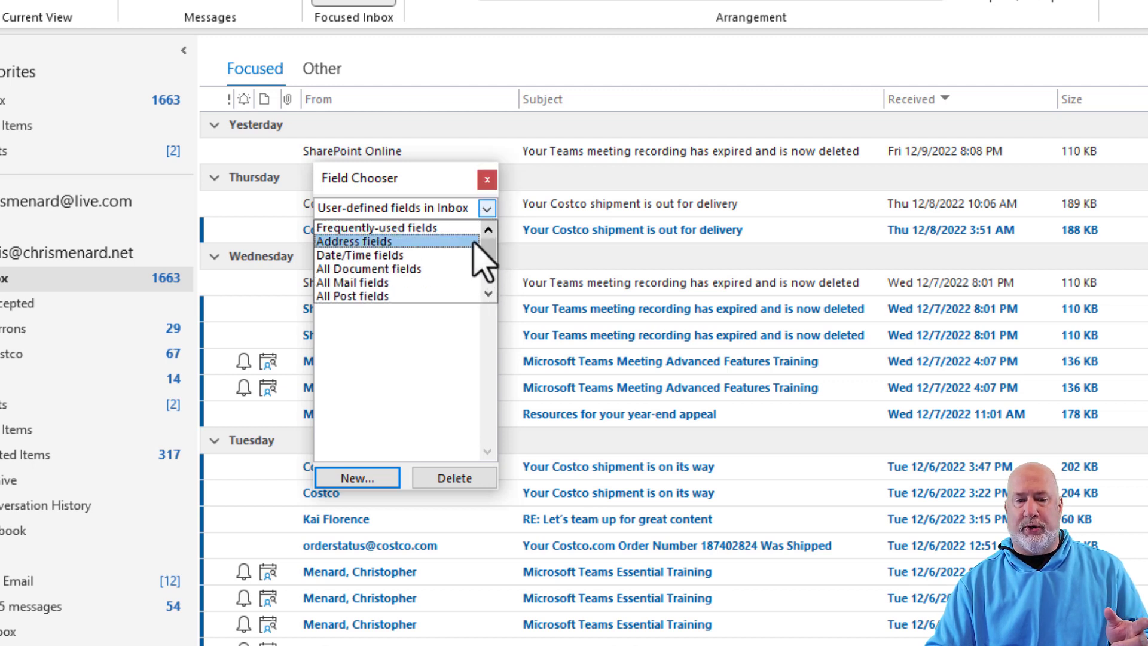
{"action": "scroll", "scroll_direction": "down", "scroll_amount": 3}
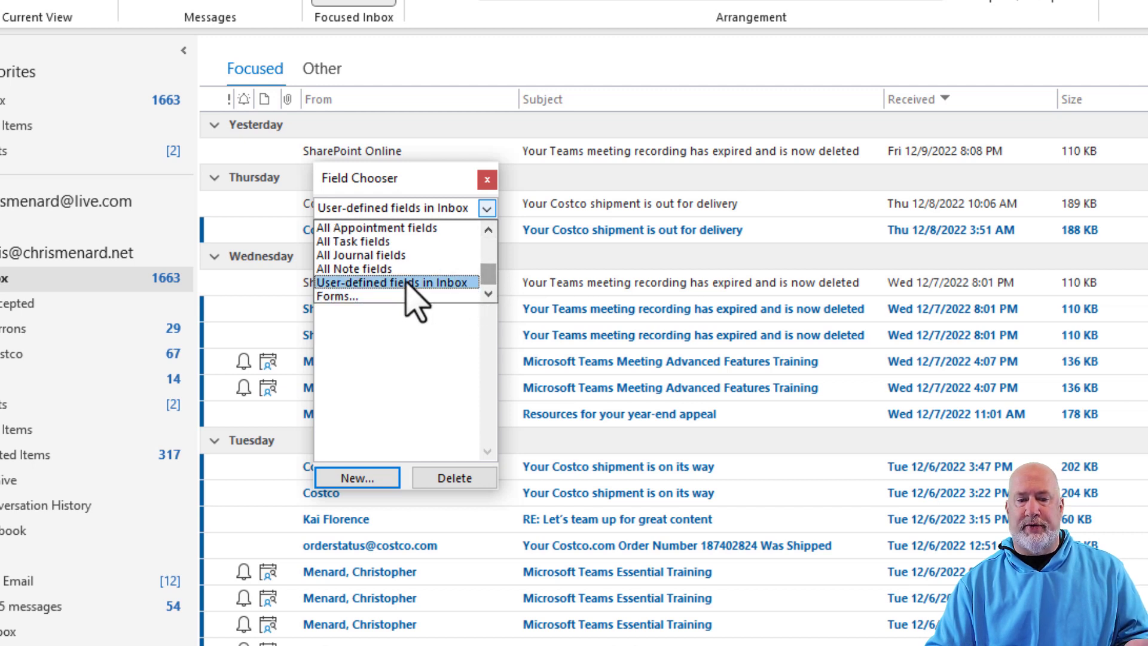
{"action": "left_click", "coordinate": [405, 282]}
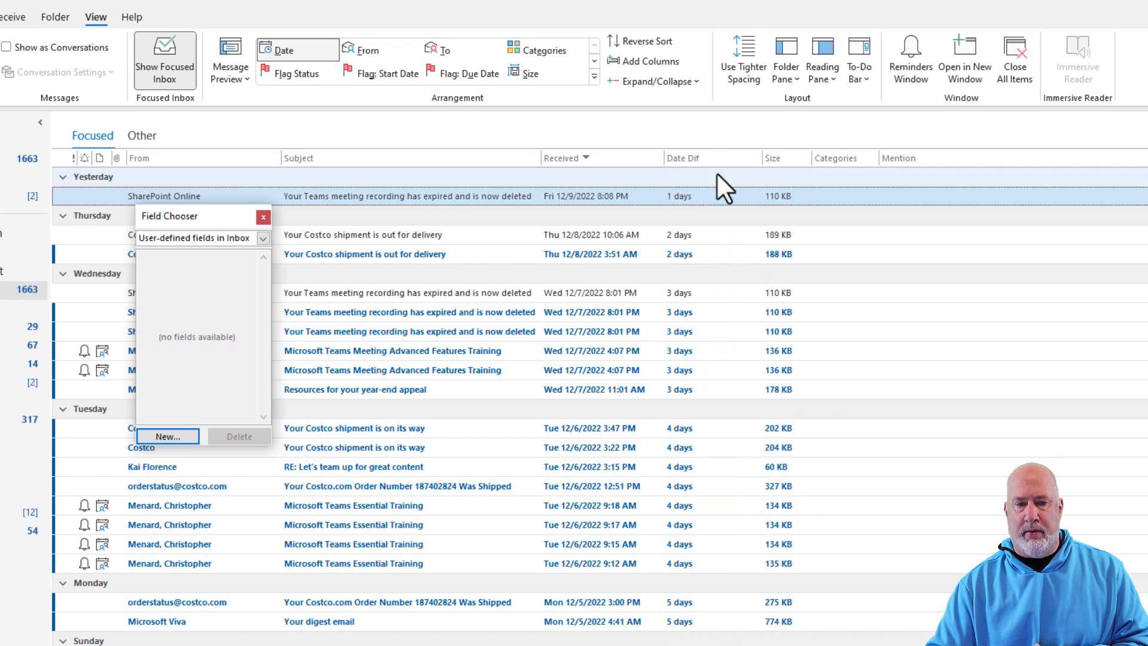
{"action": "left_click", "coordinate": [262, 216]}
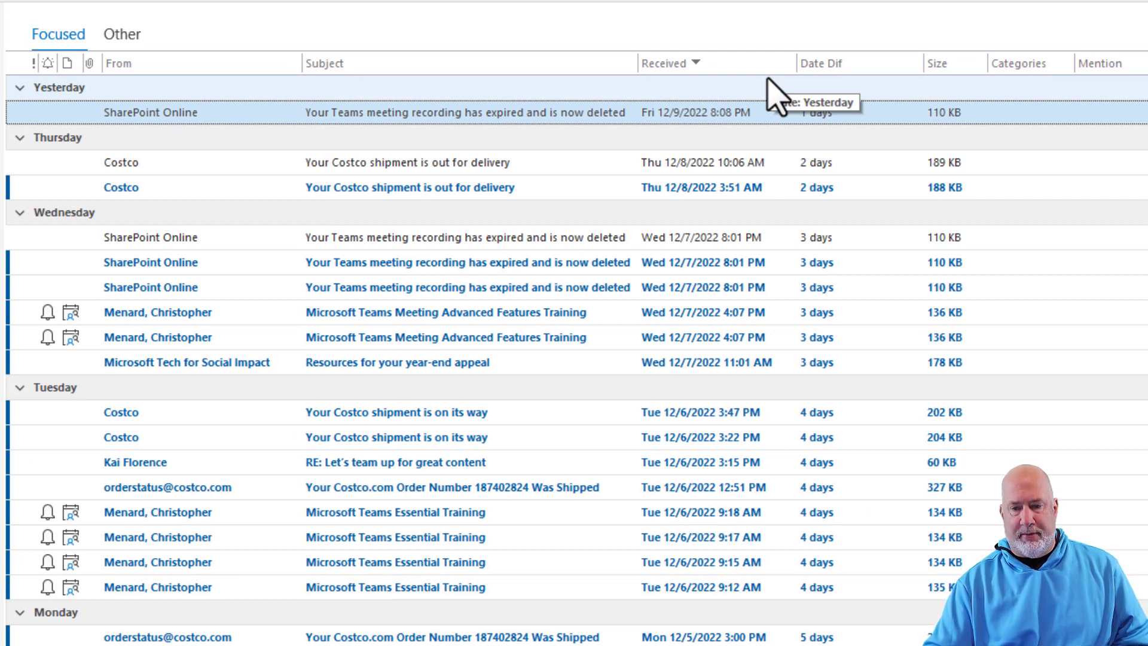
{"action": "mouse_move", "coordinate": [842, 245]}
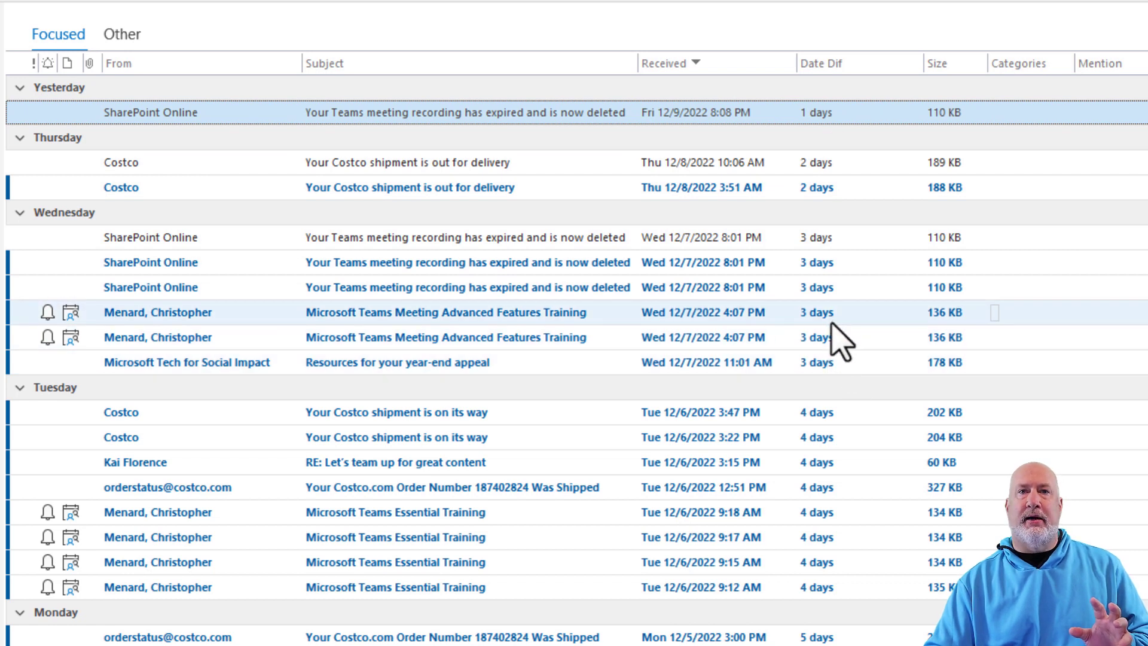
{"action": "mouse_move", "coordinate": [769, 103]}
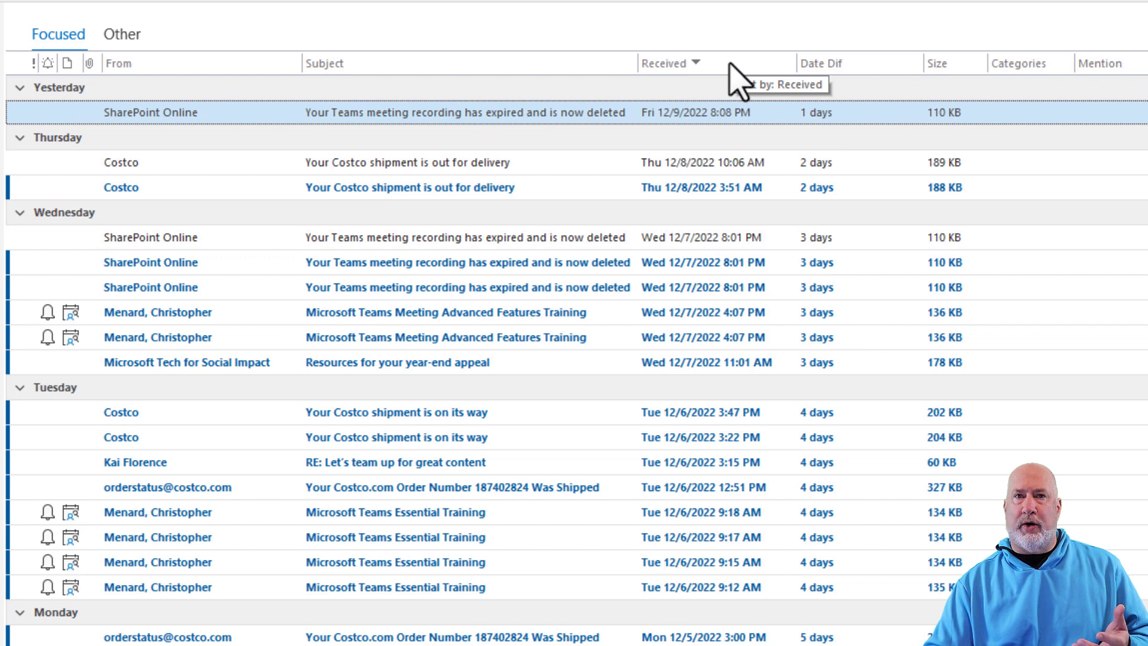
{"action": "mouse_move", "coordinate": [721, 92]}
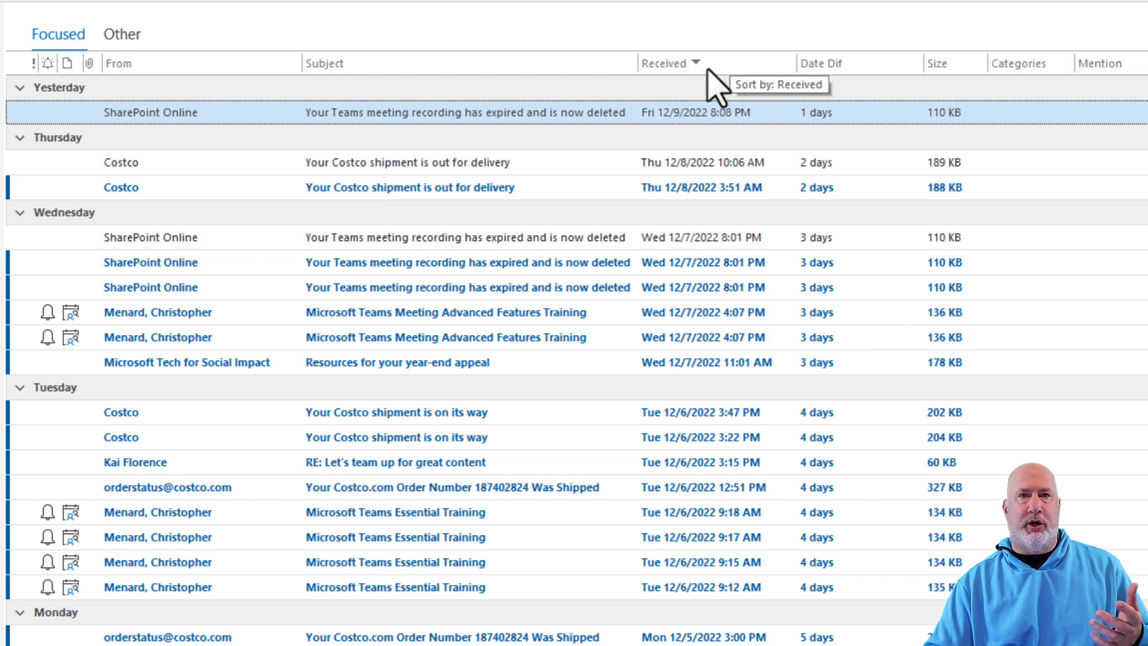
{"action": "mouse_move", "coordinate": [234, 80]}
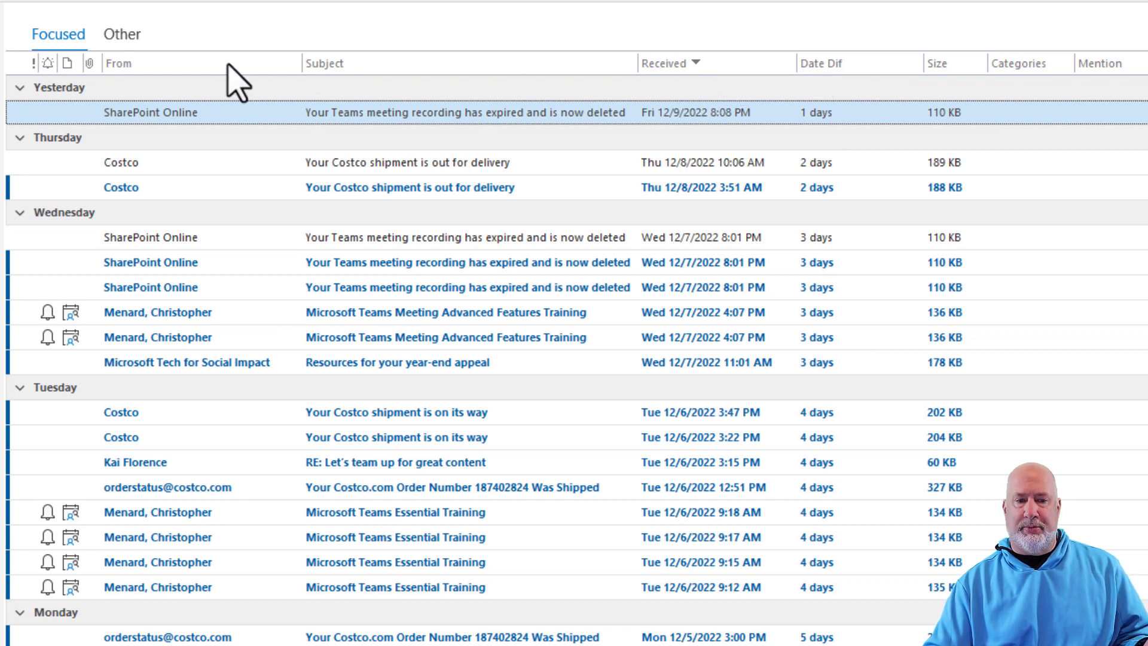
Step: Sort the inbox by the From column and scroll through the sender-grouped messages
{"action": "left_click", "coordinate": [119, 63]}
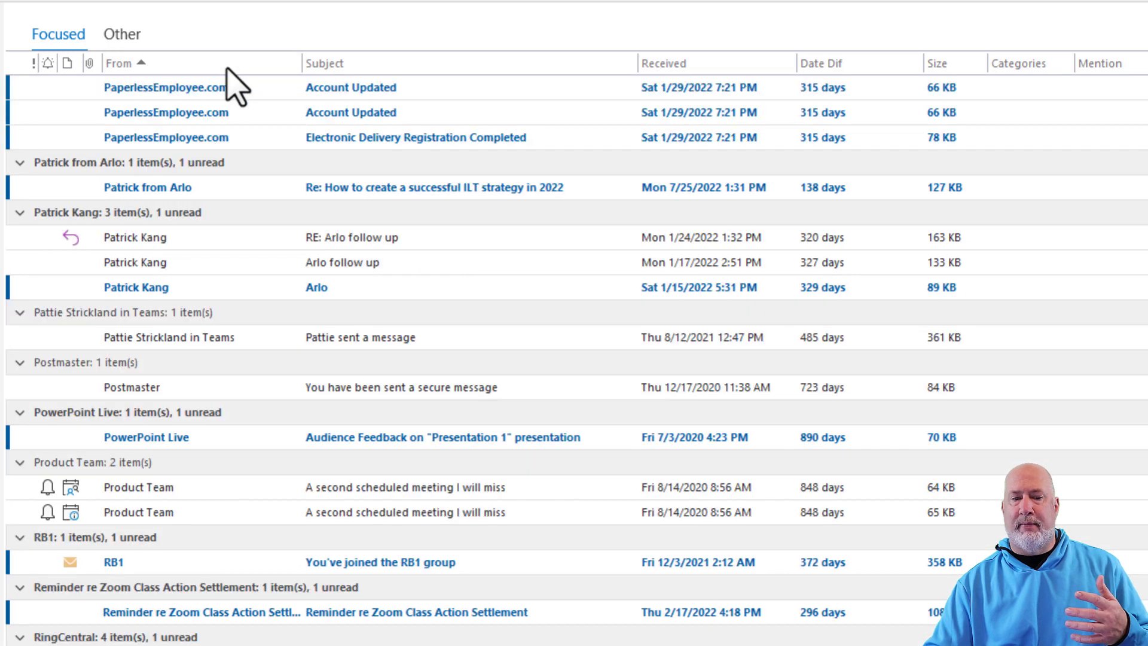
{"action": "scroll", "scroll_direction": "down", "scroll_amount": 3}
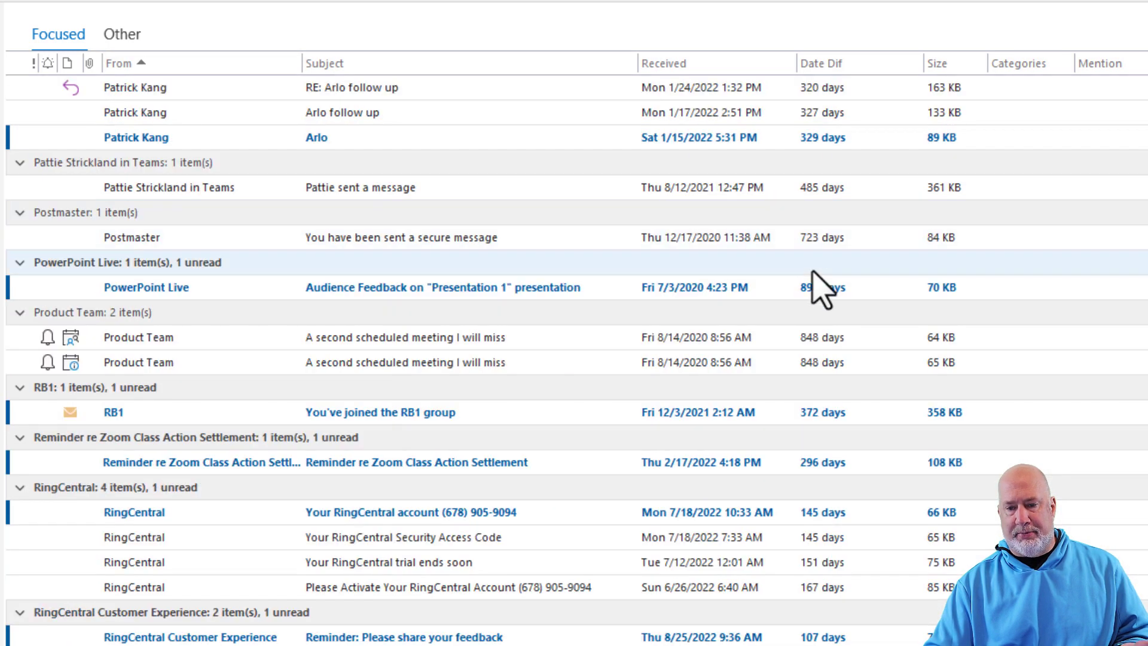
{"action": "scroll", "scroll_direction": "down", "scroll_amount": 3}
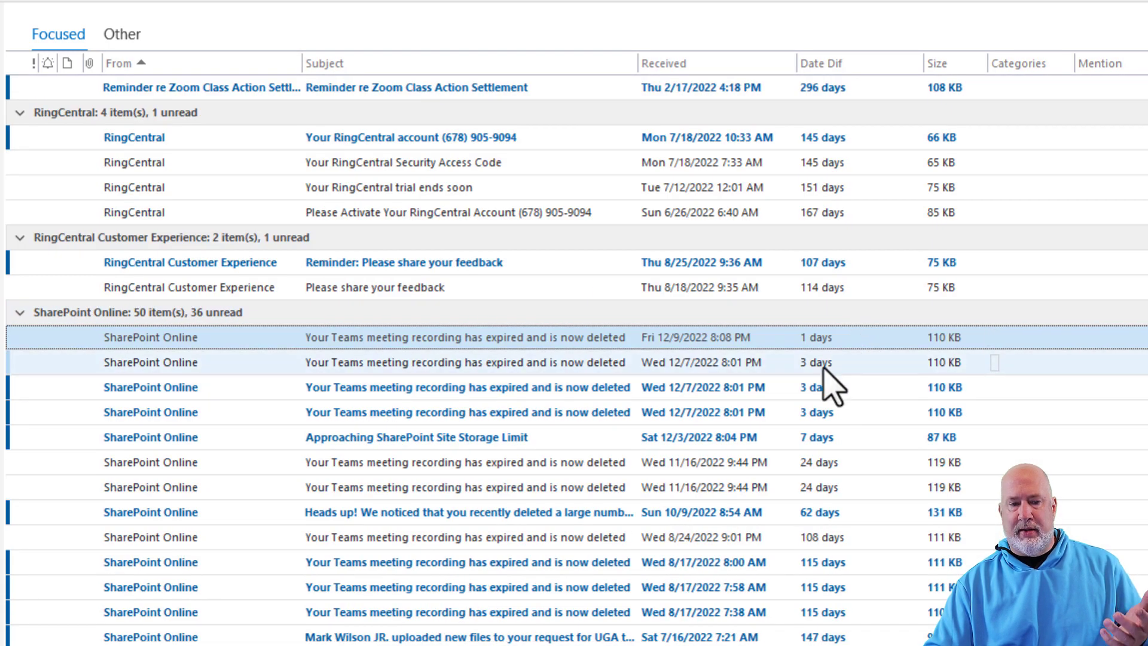
{"action": "scroll", "scroll_direction": "down", "scroll_amount": 3}
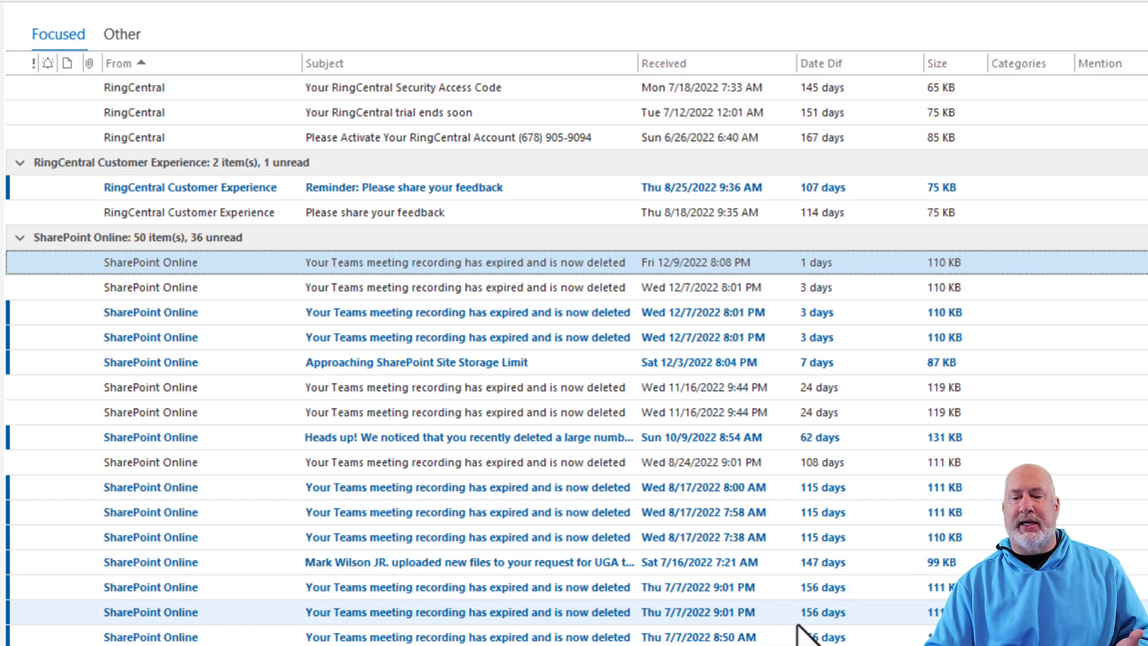
{"action": "scroll", "scroll_direction": "up", "scroll_amount": 3}
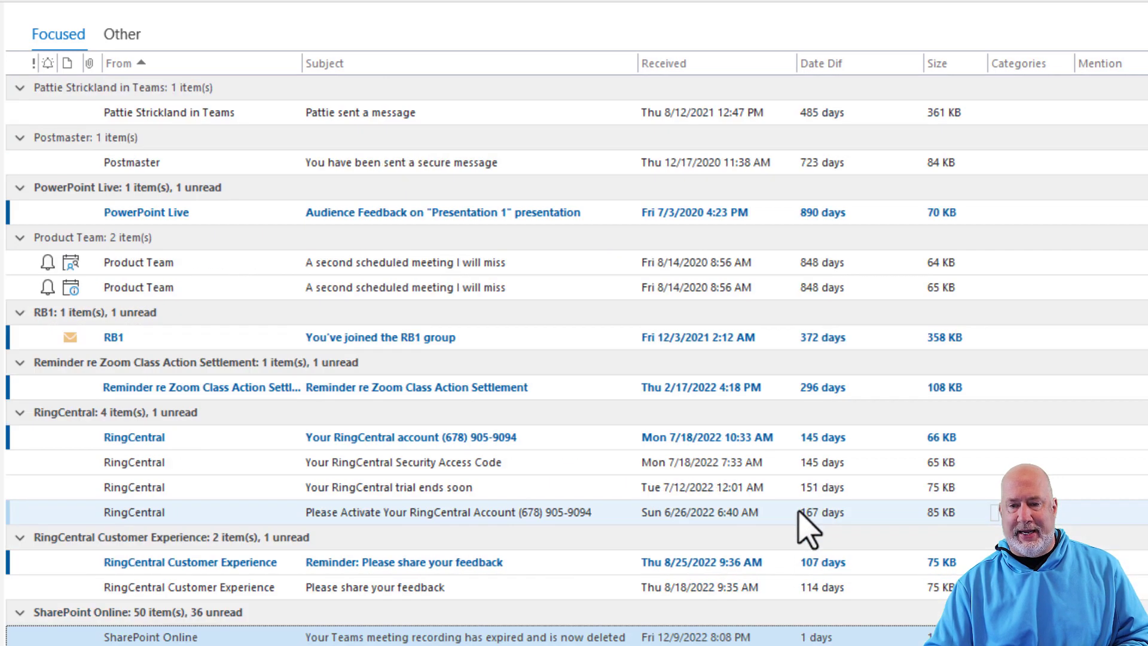
{"action": "scroll", "scroll_direction": "up", "scroll_amount": 3}
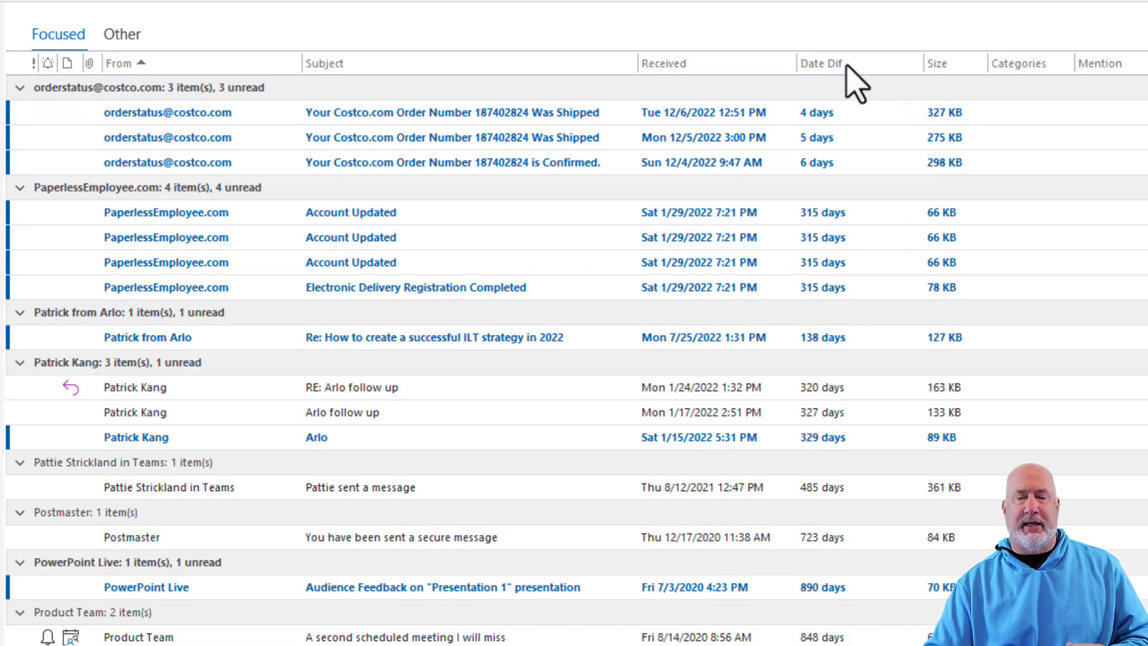
{"action": "mouse_move", "coordinate": [845, 80]}
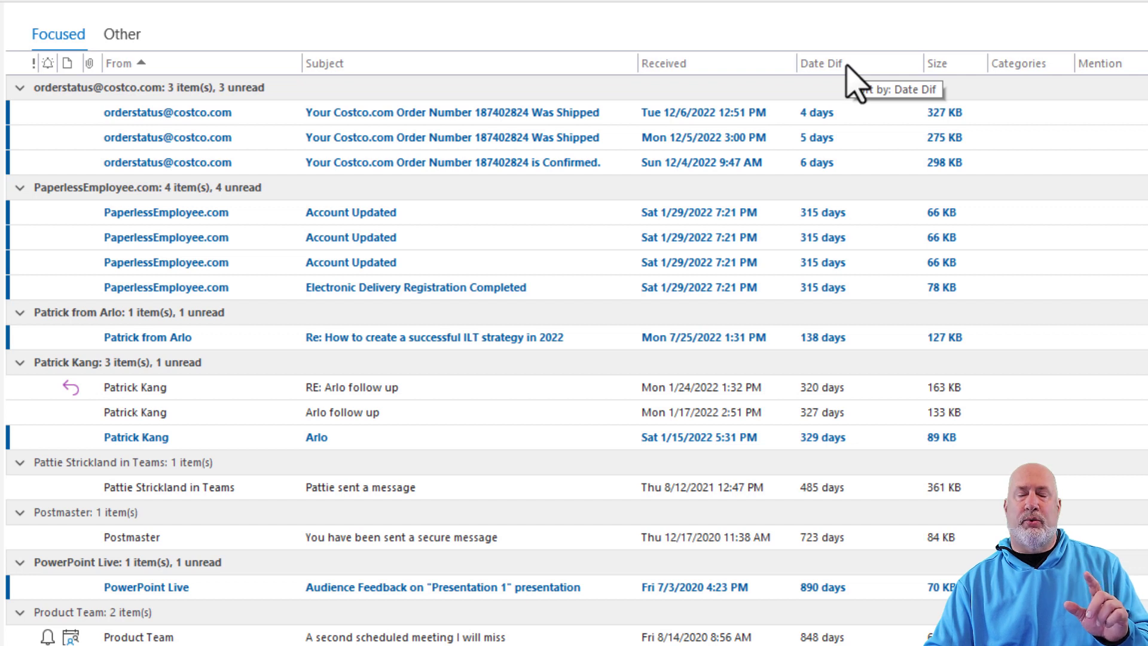
{"action": "mouse_move", "coordinate": [863, 77]}
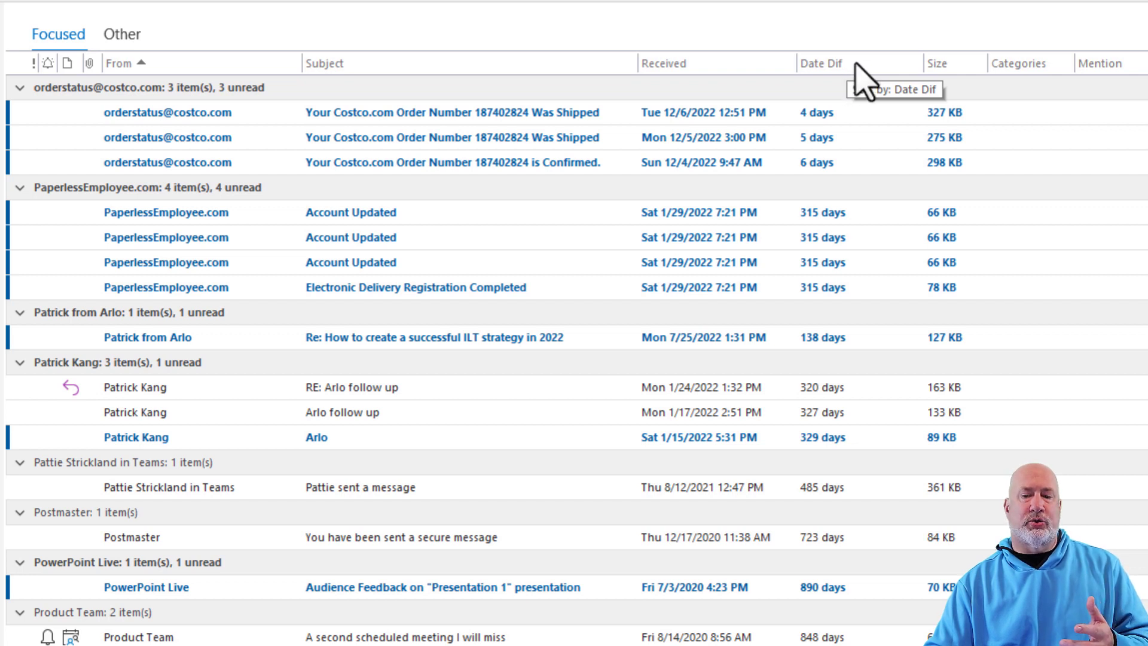
Step: Attempt sorting by Date Dif, dismiss the cannot-sort warning, and sort by Received instead
{"action": "left_click", "coordinate": [821, 63]}
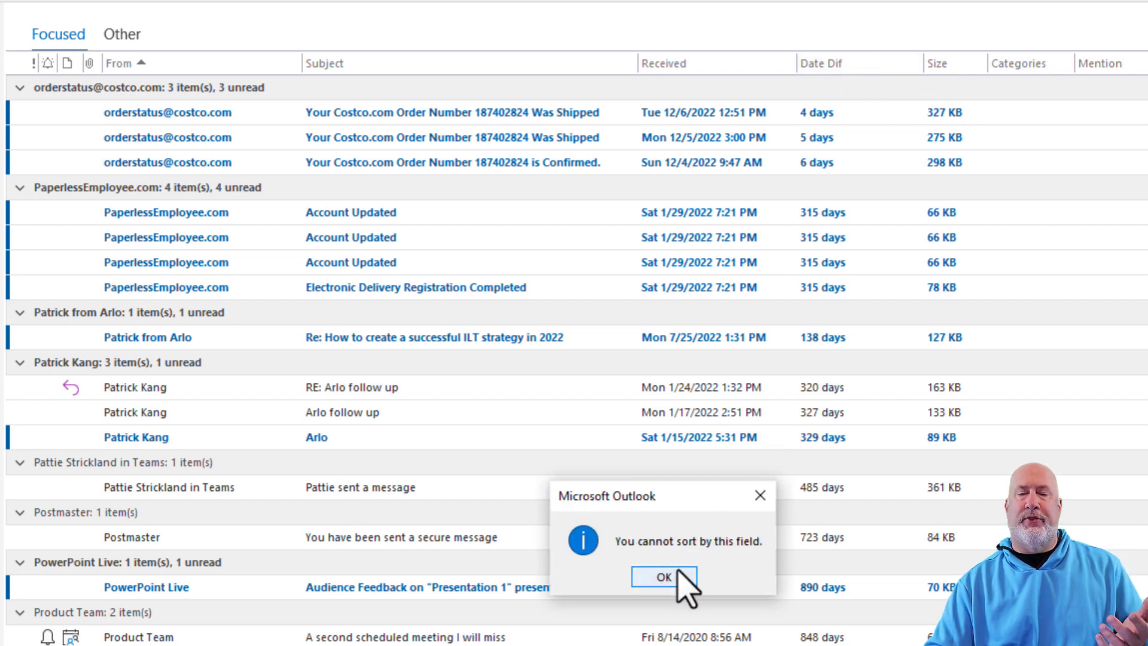
{"action": "left_click", "coordinate": [662, 576]}
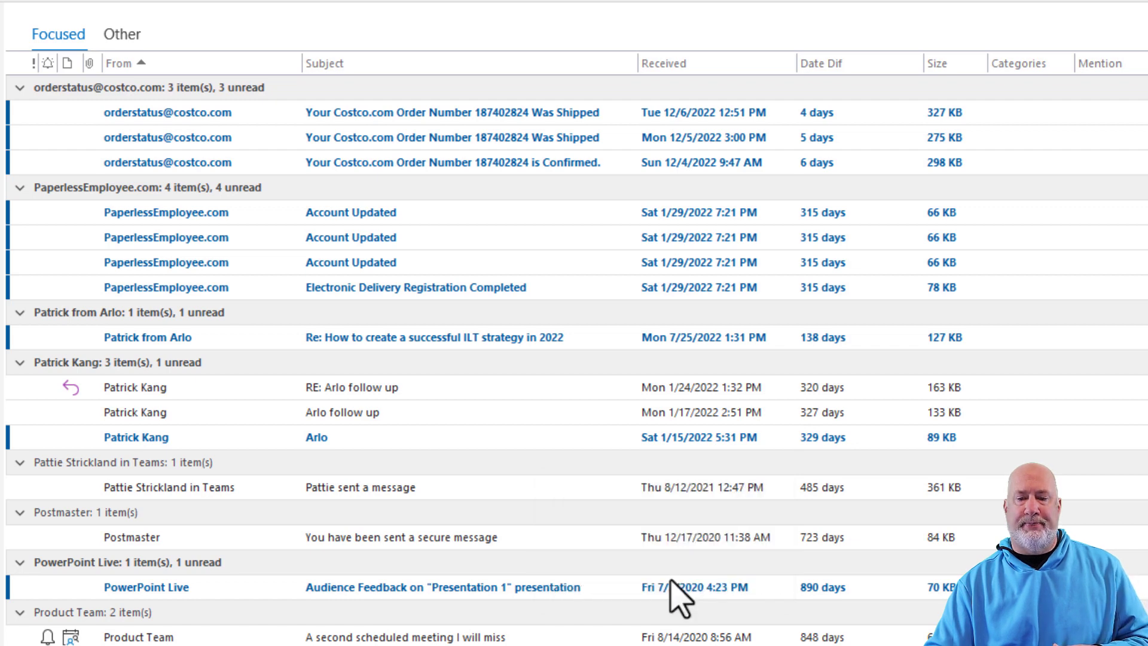
{"action": "left_click", "coordinate": [663, 64]}
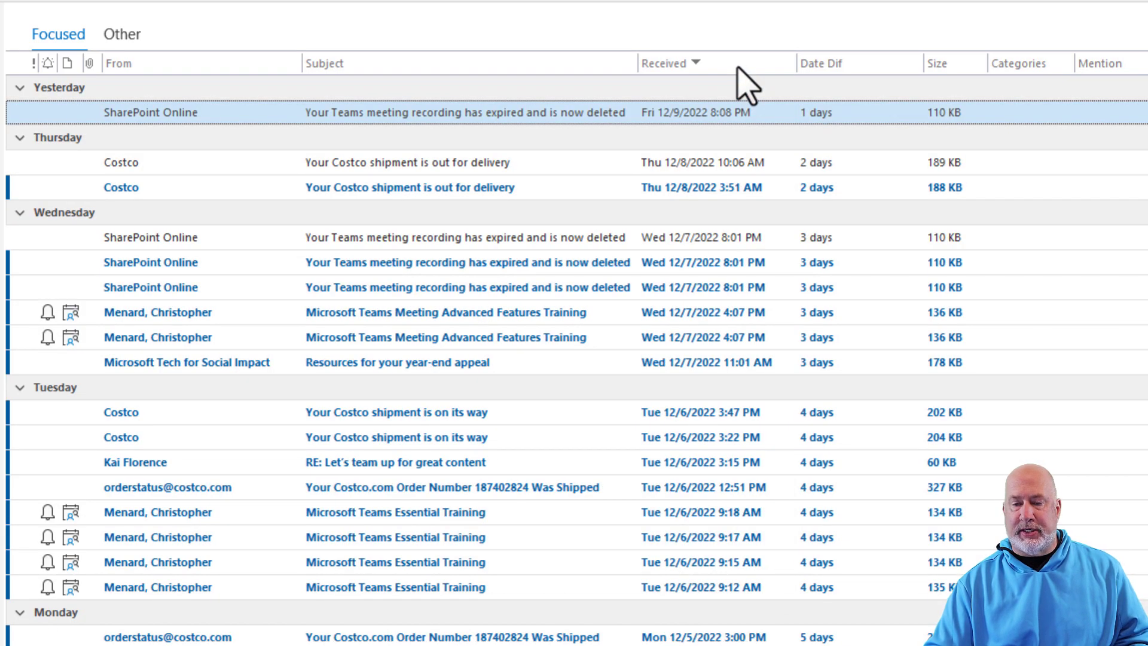
{"action": "mouse_move", "coordinate": [842, 80]}
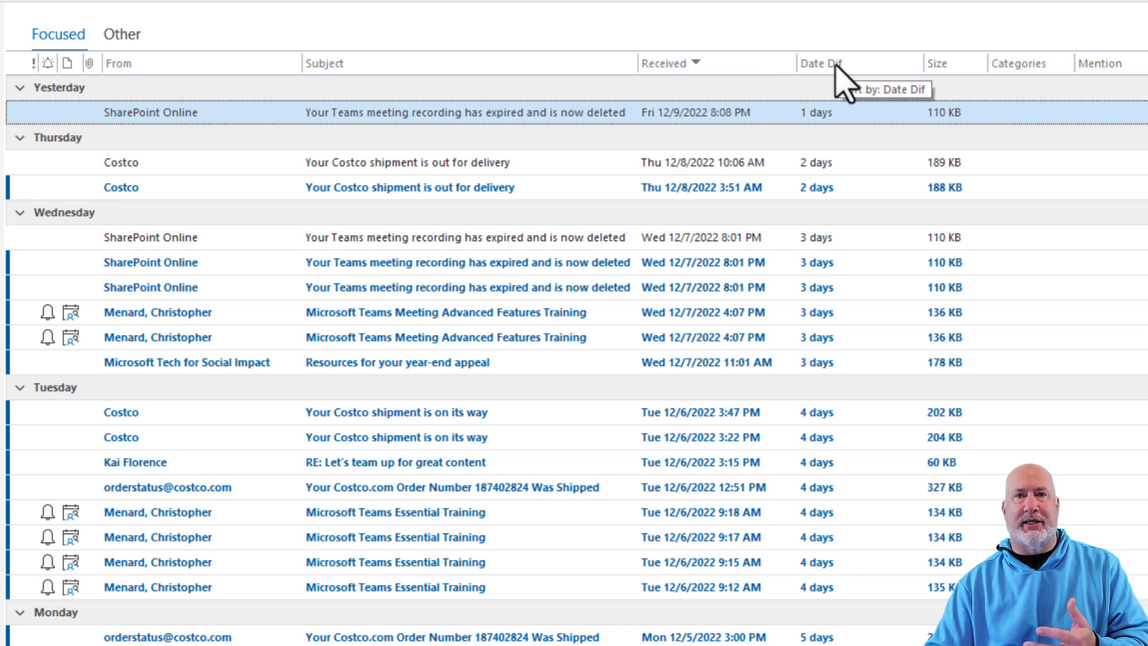
{"action": "mouse_move", "coordinate": [860, 88]}
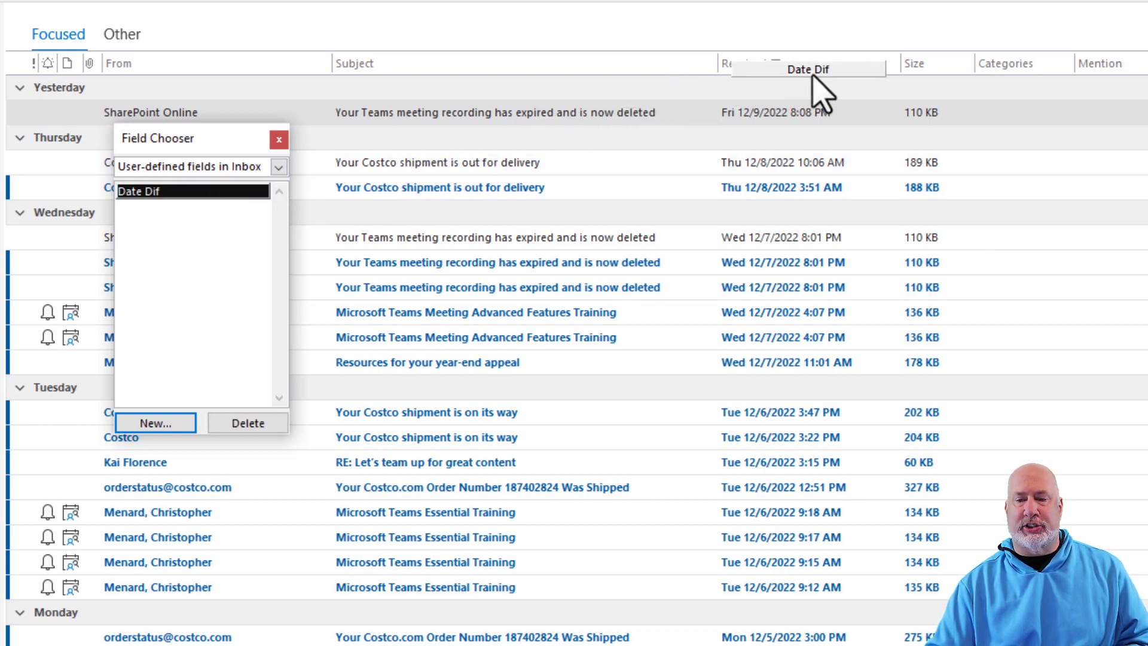
Step: Drag Date Dif onto the header beside Received and close Field Chooser
{"action": "left_click_drag", "start_coordinate": [192, 190], "coordinate": [807, 69]}
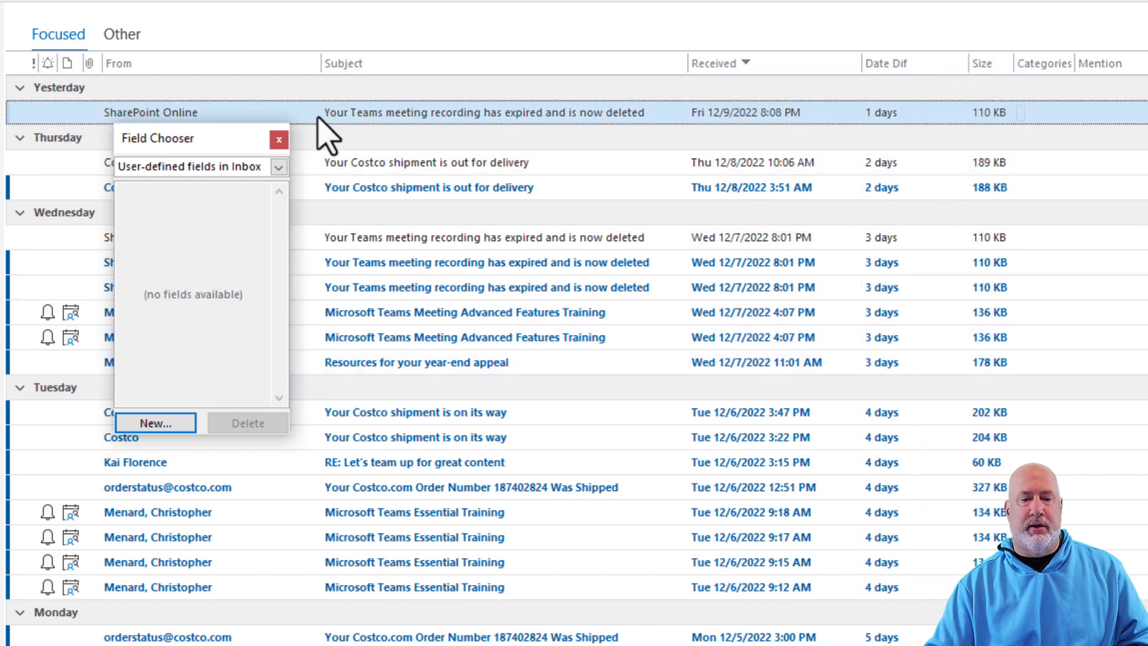
{"action": "left_click", "coordinate": [279, 139]}
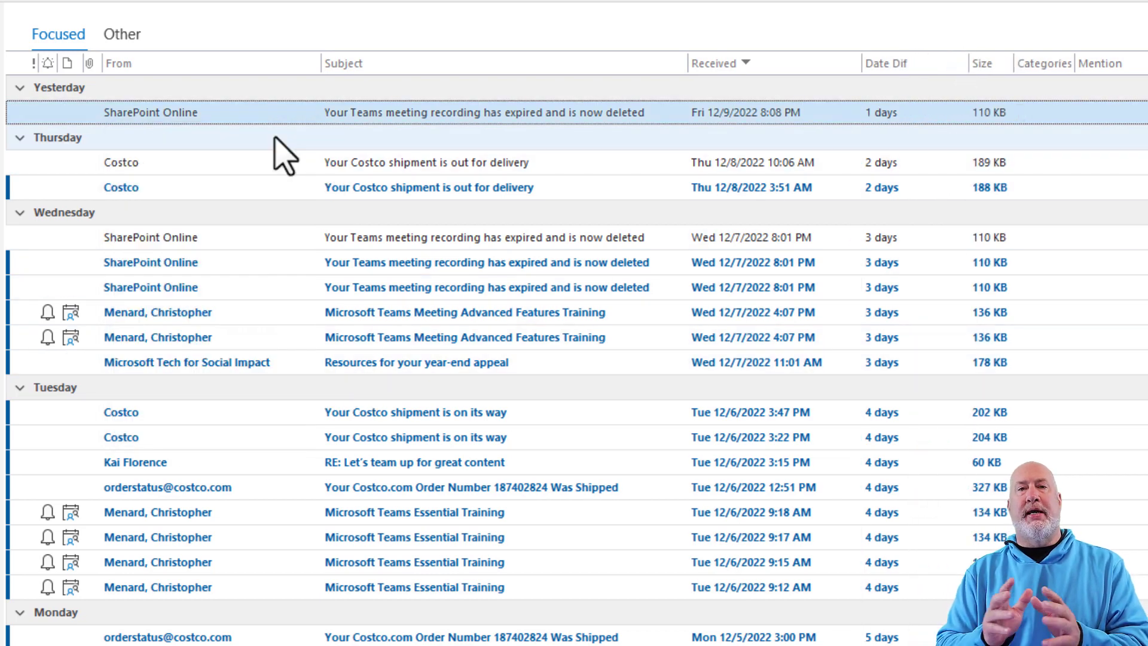